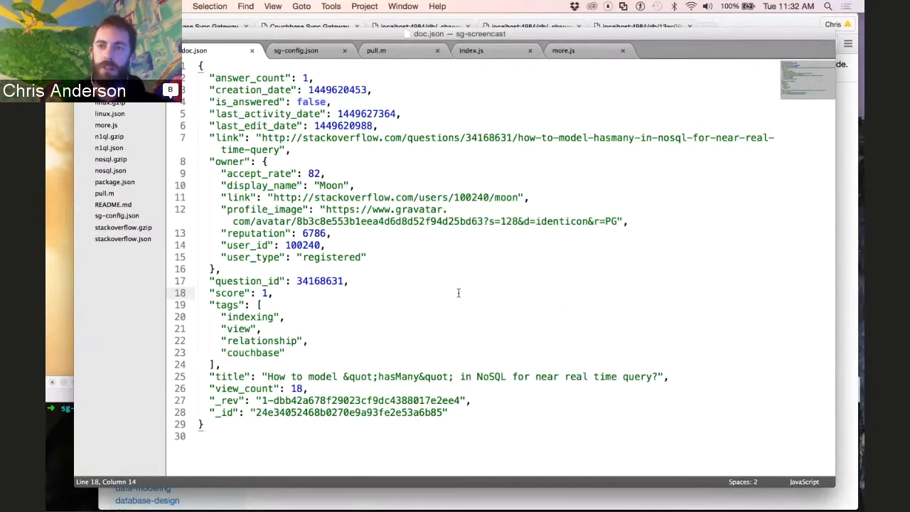
mouse_move(391, 297)
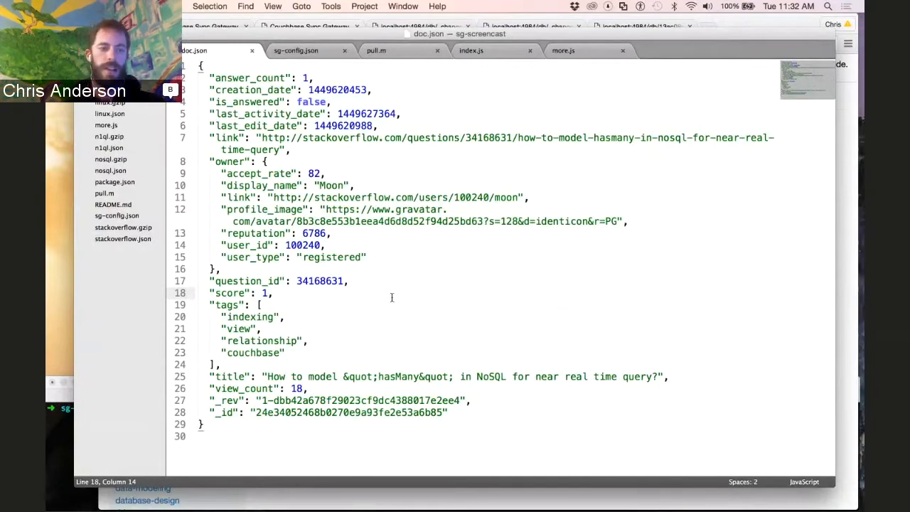
- Mark the question's tags array, then highlight channel(doc.tags) in the sg-config.json sync function
drag(210, 304, 220, 364)
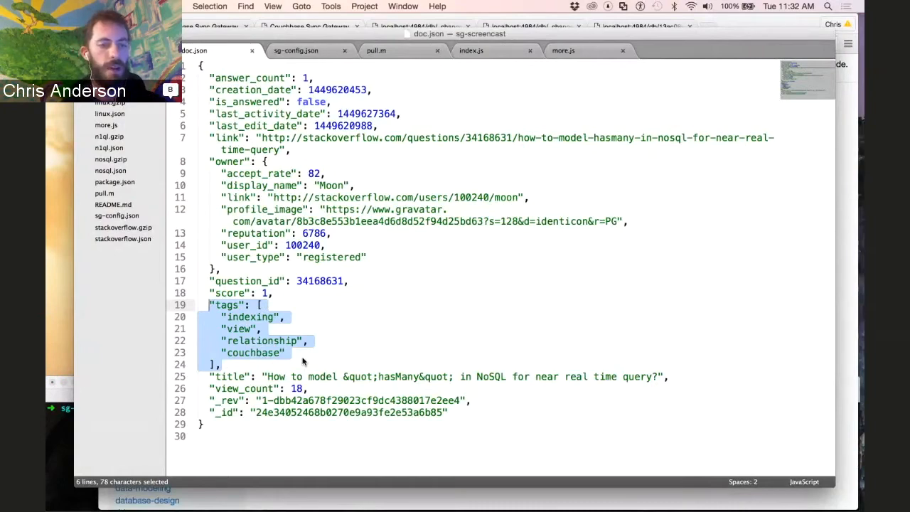
mouse_move(234, 355)
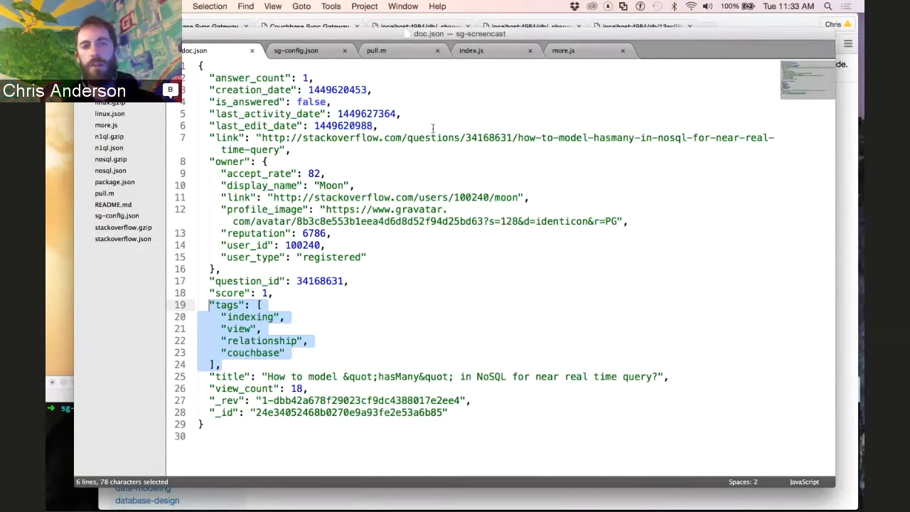
click(295, 50)
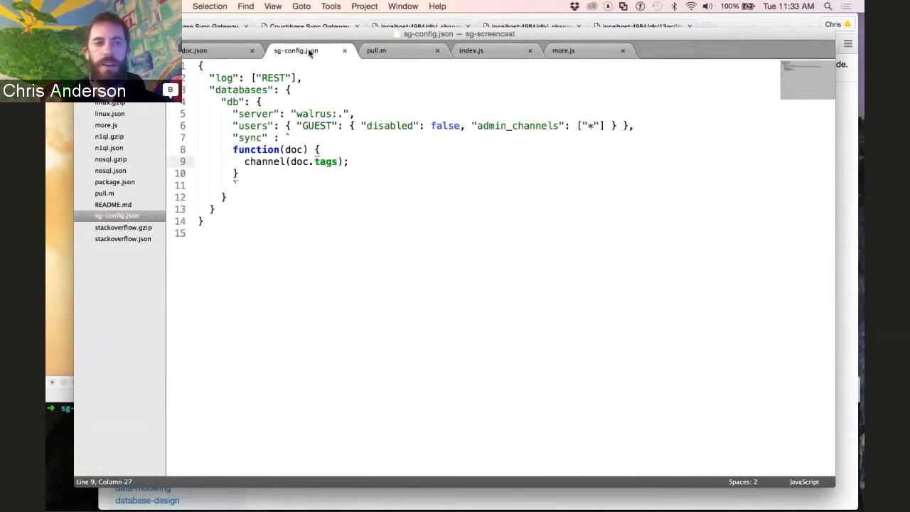
double_click(263, 161)
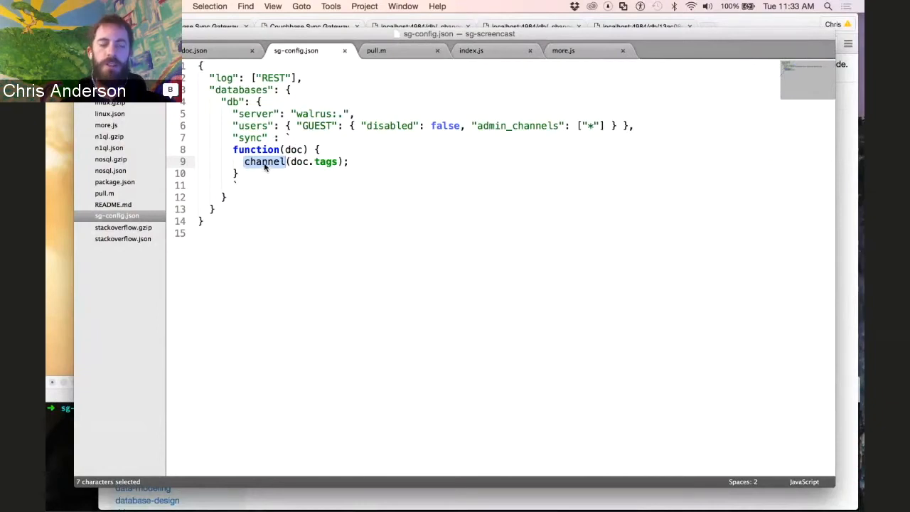
mouse_move(292, 163)
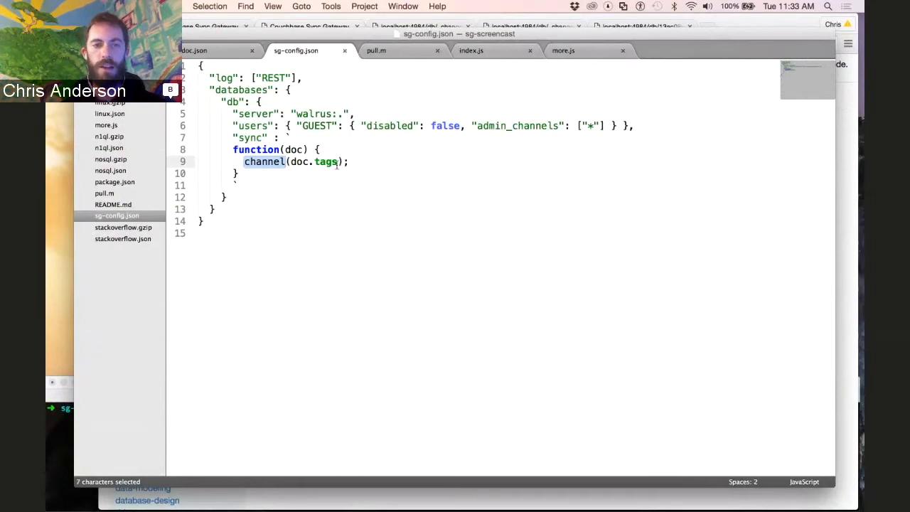
click(297, 161)
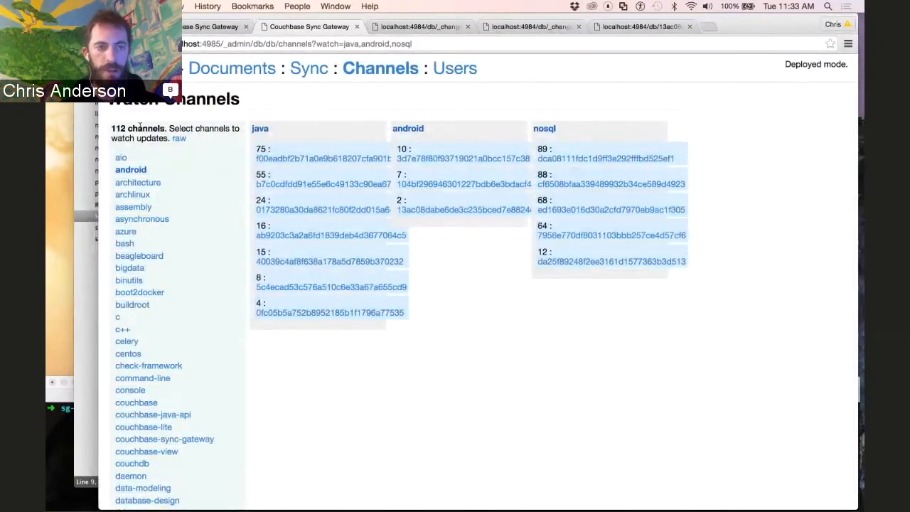
mouse_move(130, 209)
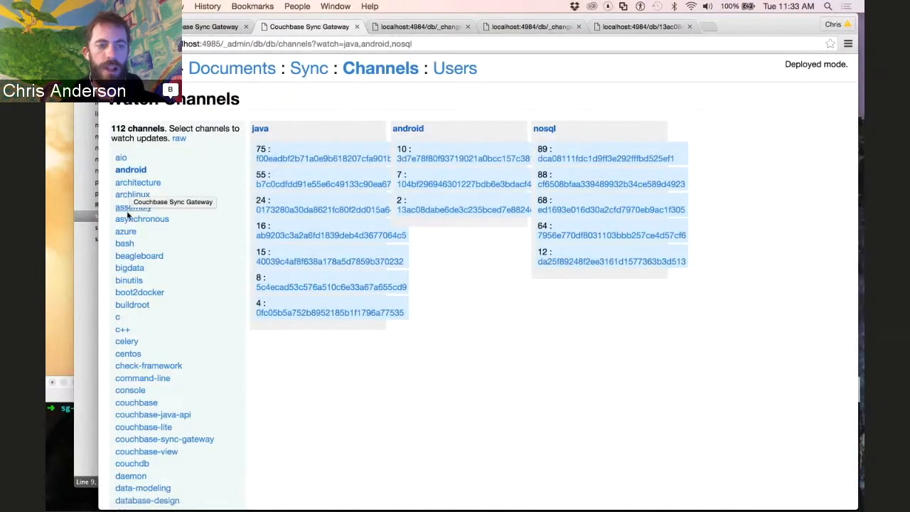
mouse_move(126, 423)
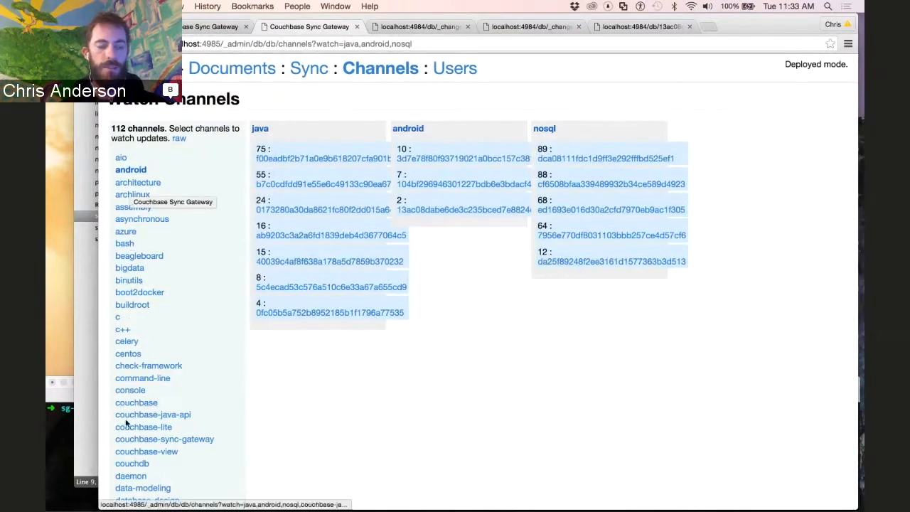
mouse_move(139, 380)
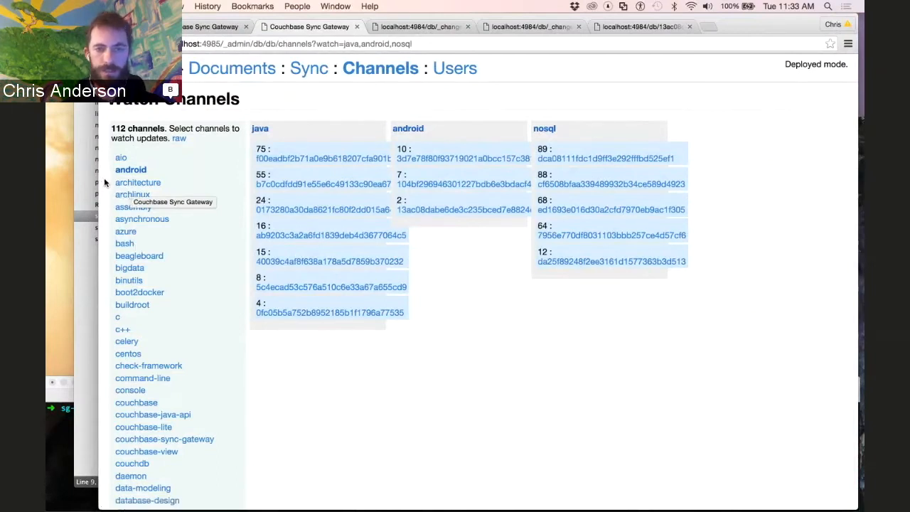
mouse_move(260, 128)
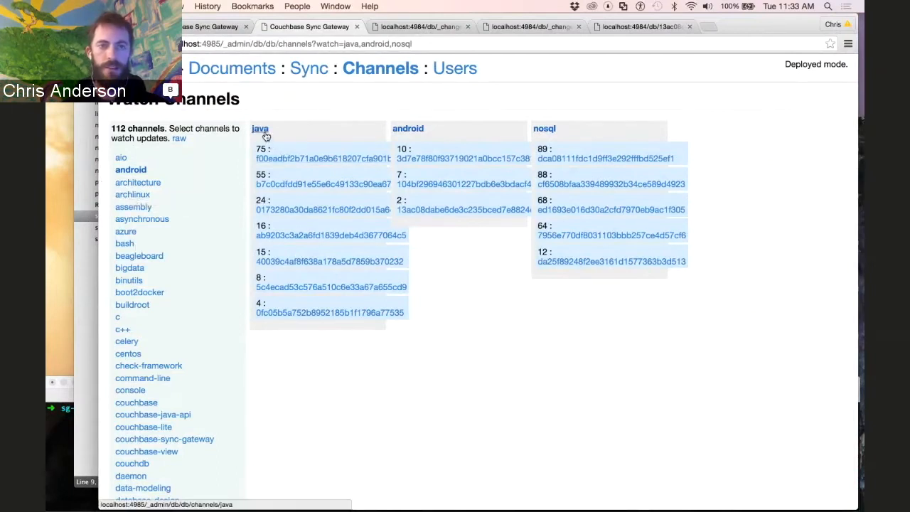
mouse_move(408, 130)
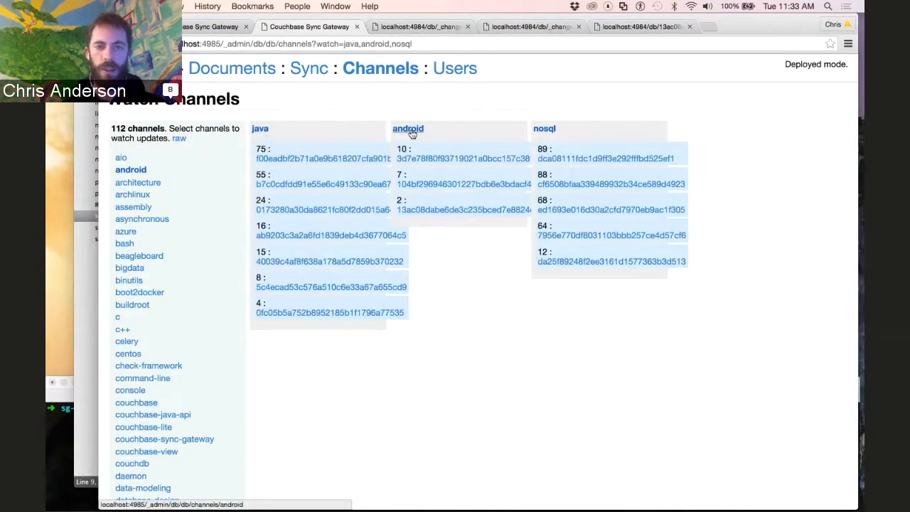
mouse_move(341, 121)
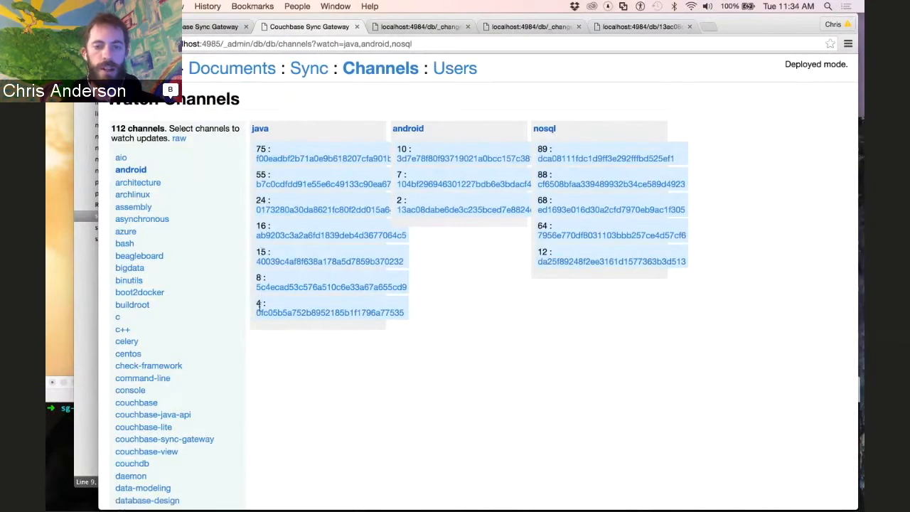
mouse_move(278, 332)
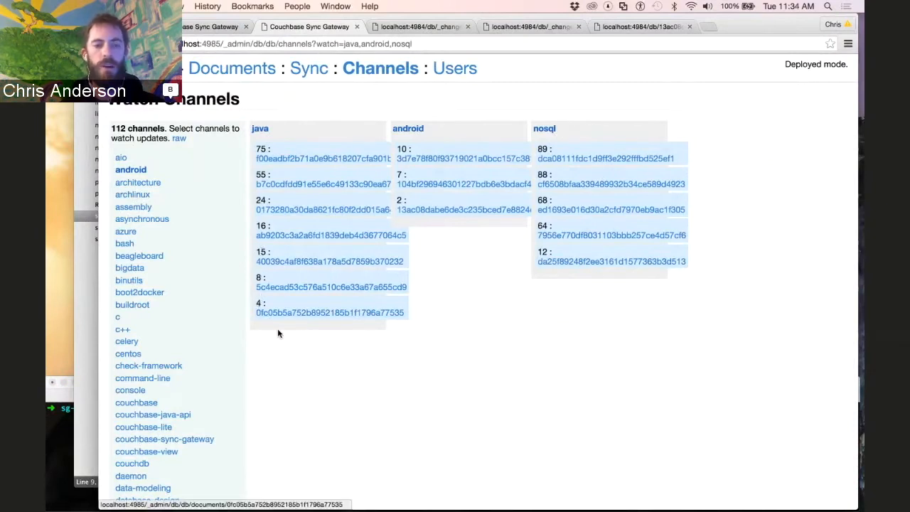
mouse_move(431, 403)
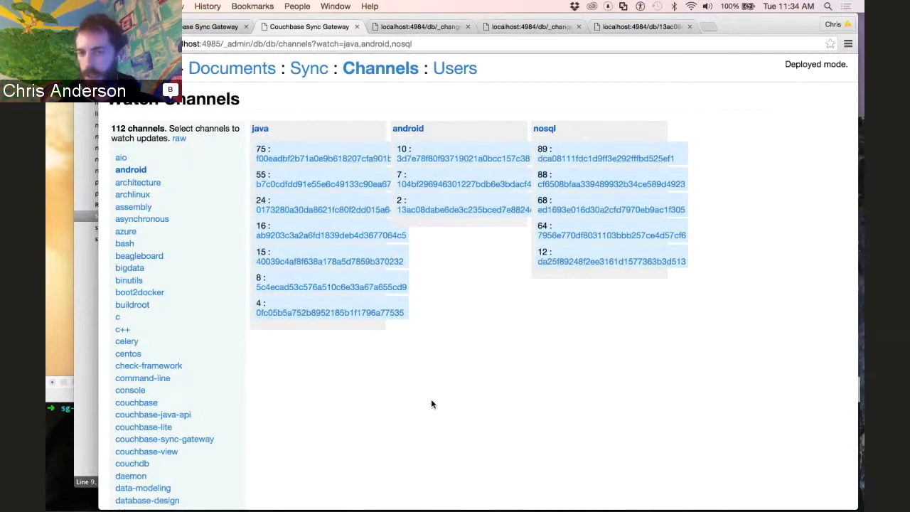
mouse_move(632, 226)
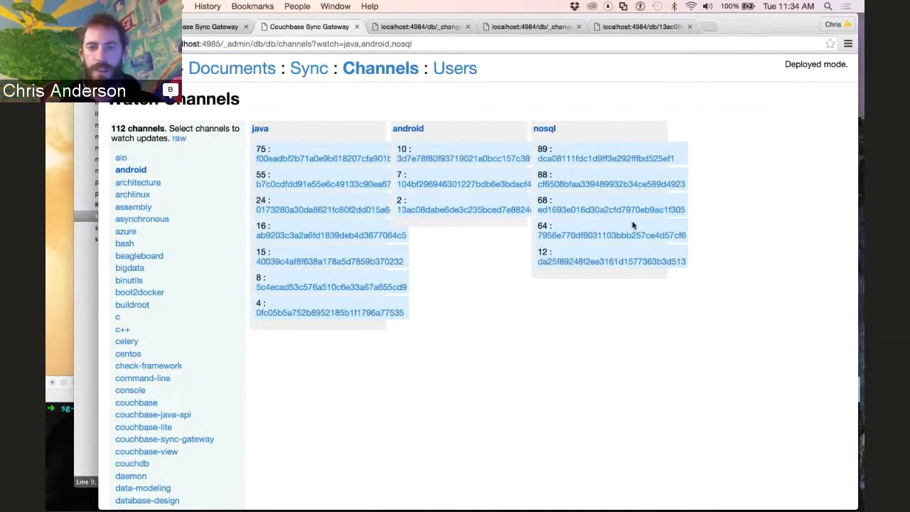
mouse_move(586, 157)
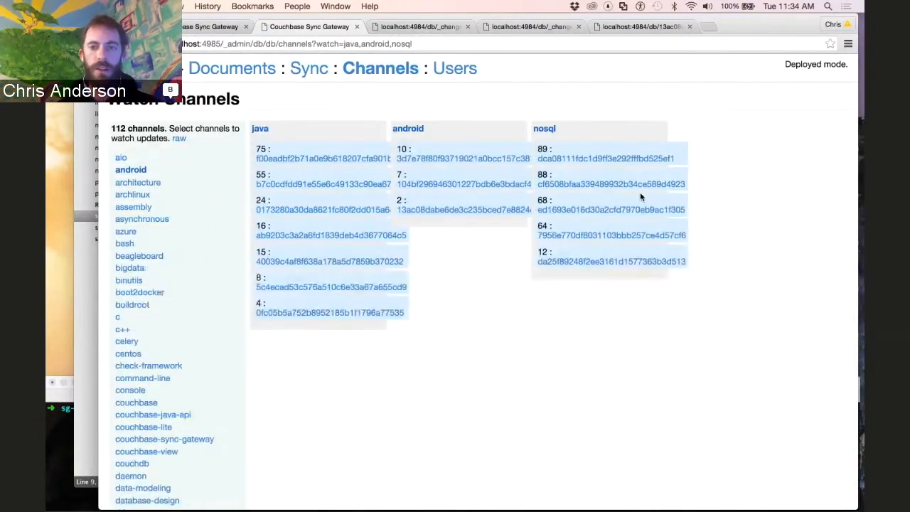
mouse_move(65, 438)
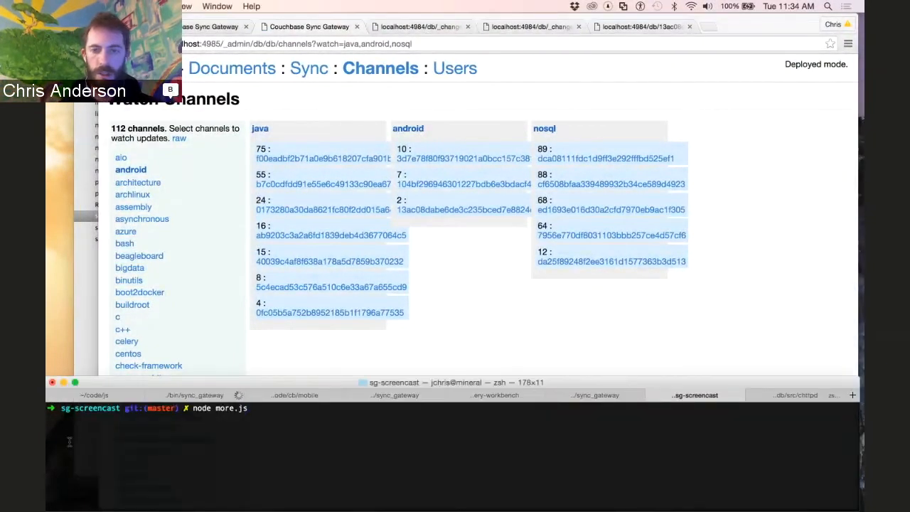
- Run node more.js to load more java and nosql documents
key(Return)
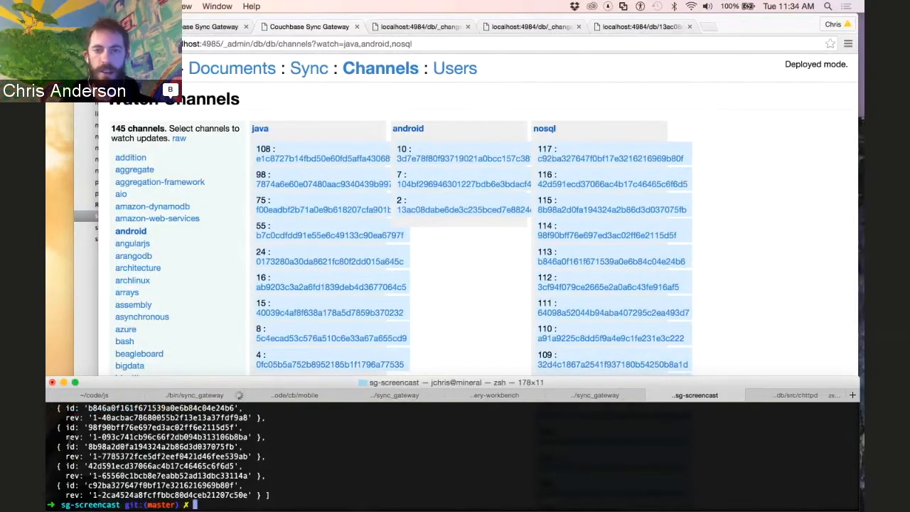
mouse_move(464, 284)
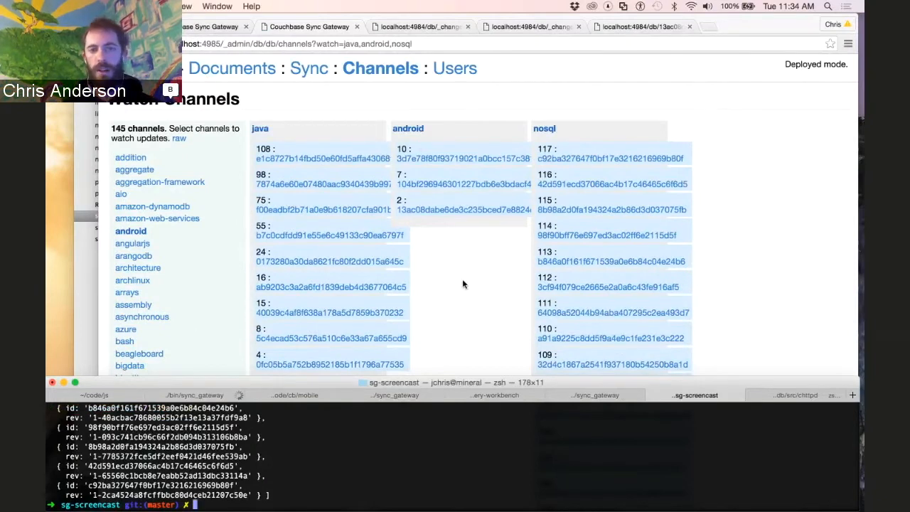
mouse_move(297, 172)
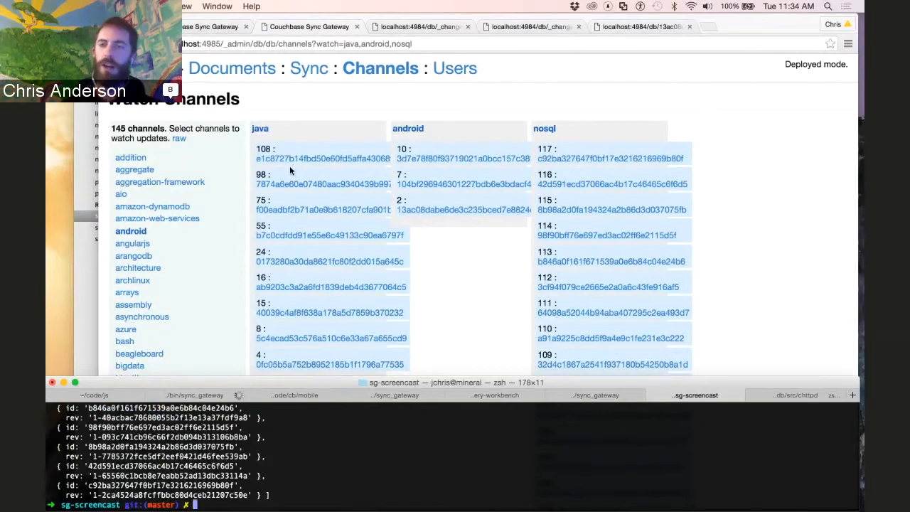
mouse_move(495, 306)
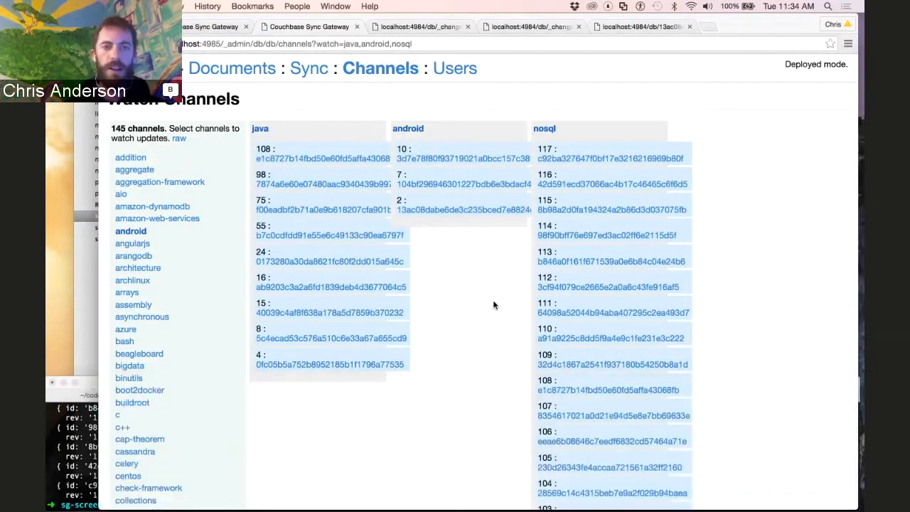
mouse_move(408, 129)
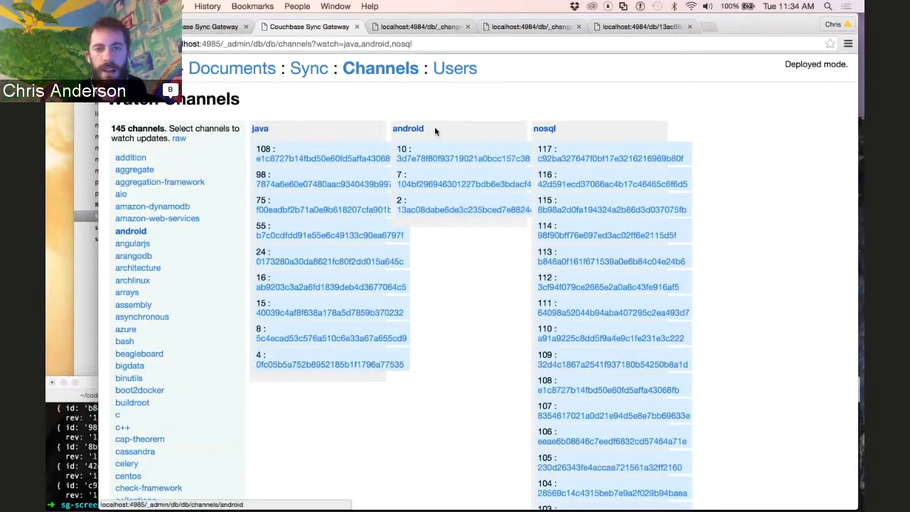
mouse_move(602, 136)
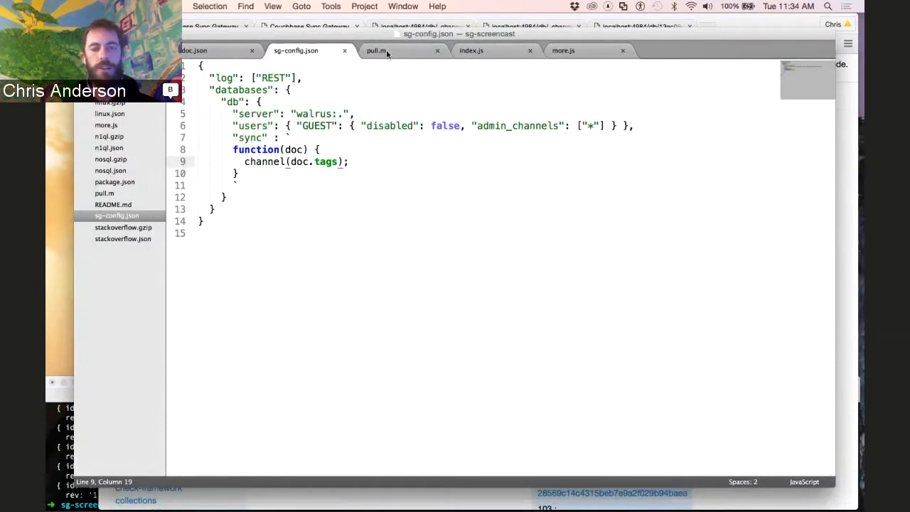
- In pull.m, add @"nosql" to pull.channels after @"android" and @"java"
click(376, 51)
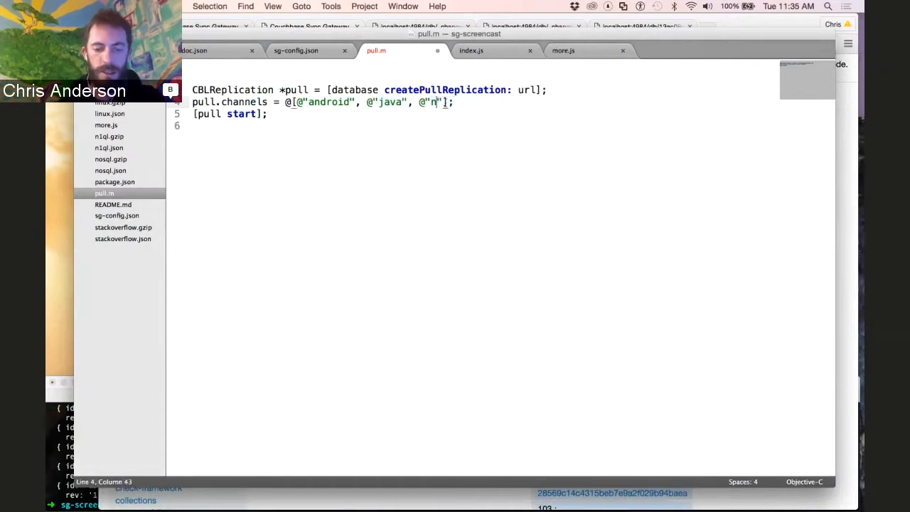
text(osql)
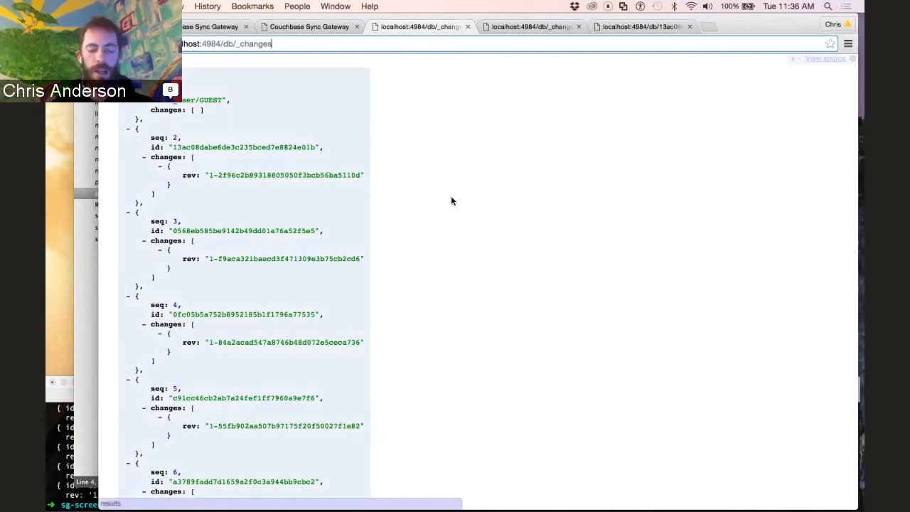
mouse_move(455, 218)
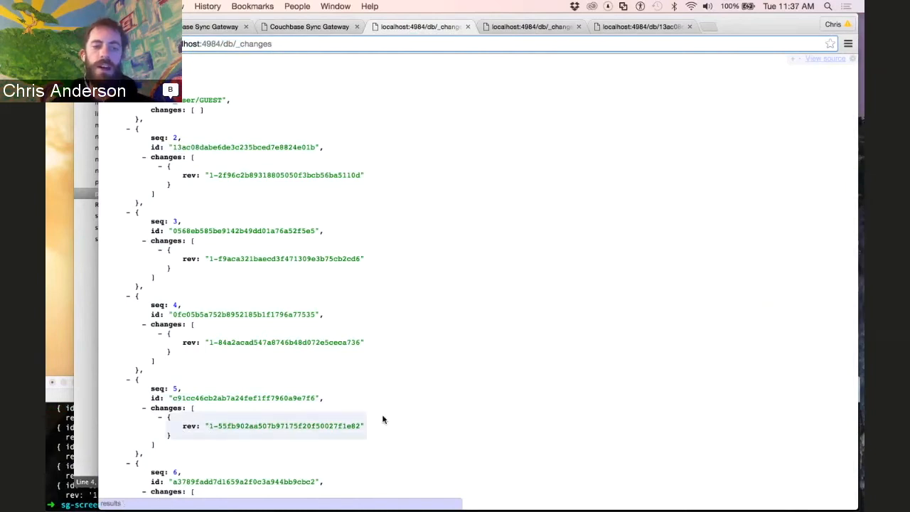
mouse_move(199, 348)
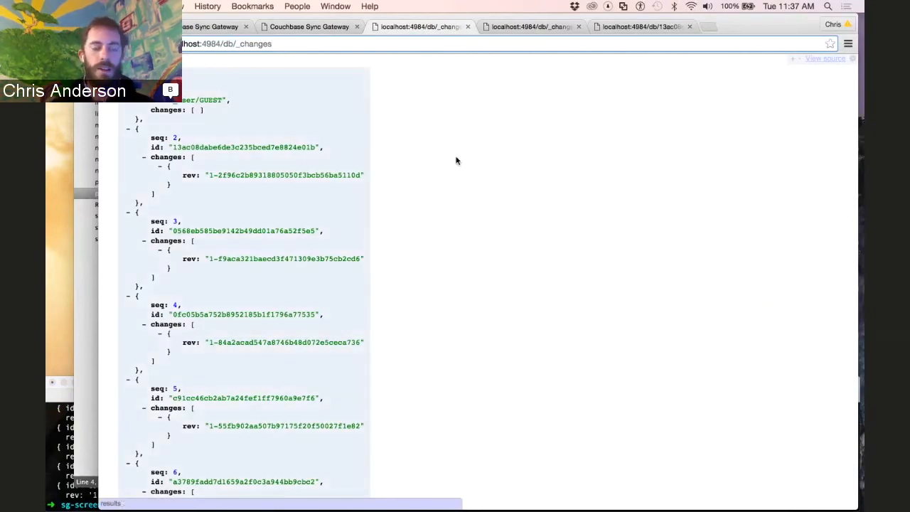
mouse_move(410, 92)
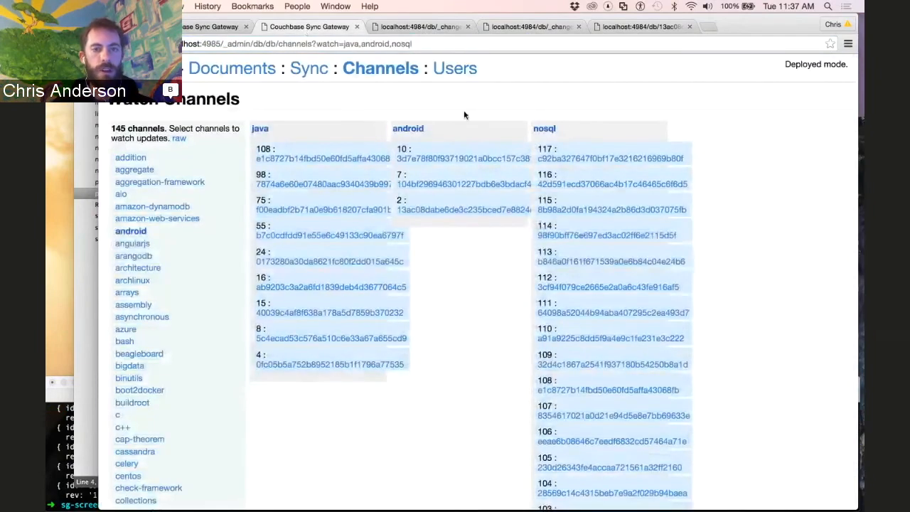
mouse_move(463, 153)
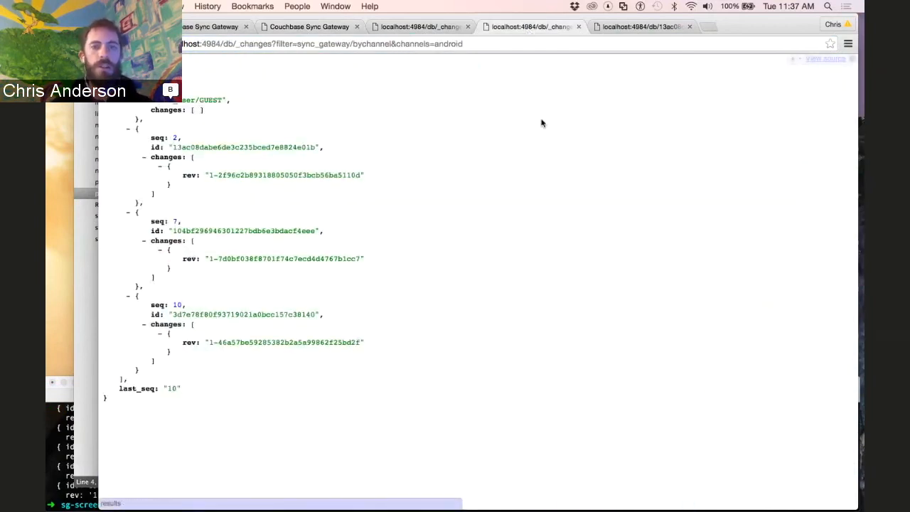
- Add ,nosql to the feed's channels parameter, reload, and scroll through results to last_seq 117
click(462, 43)
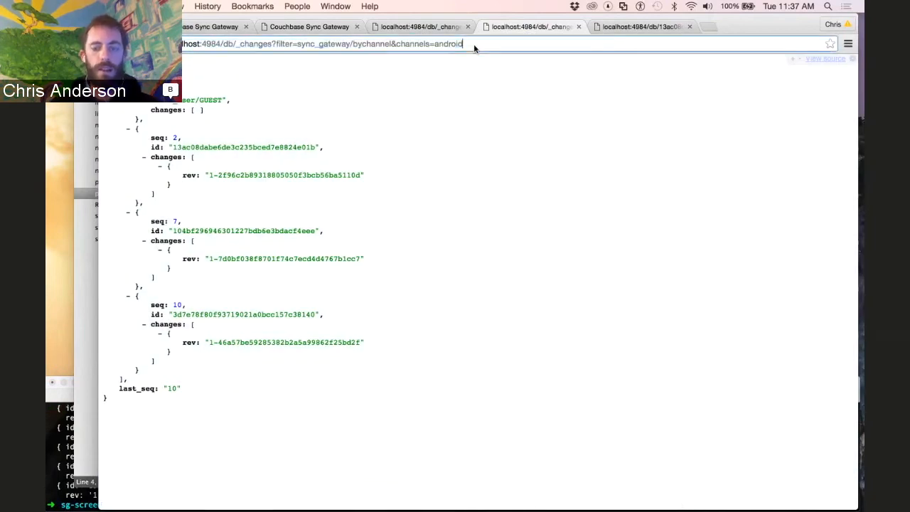
text(,)
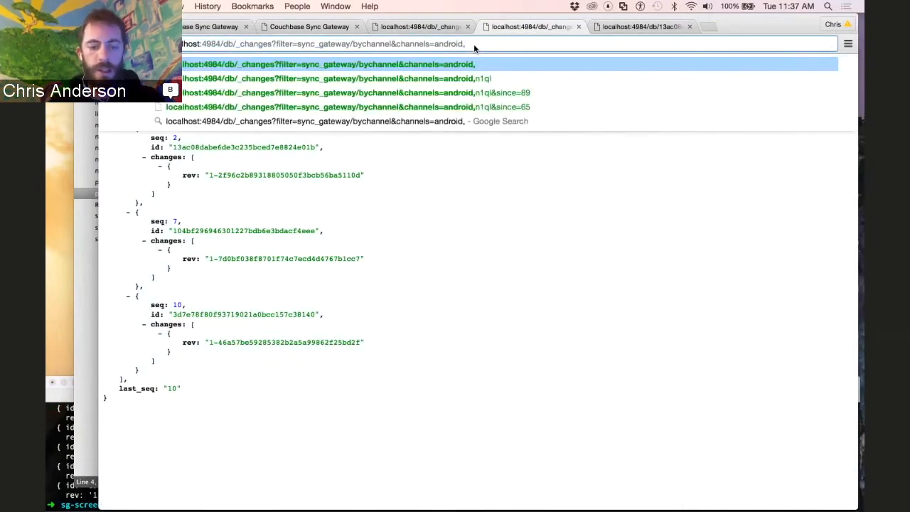
text(nosql)
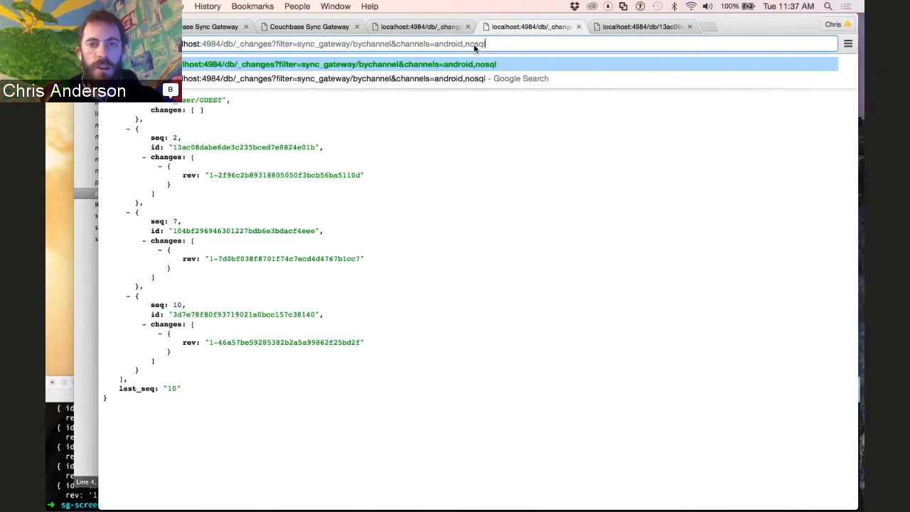
key(Return)
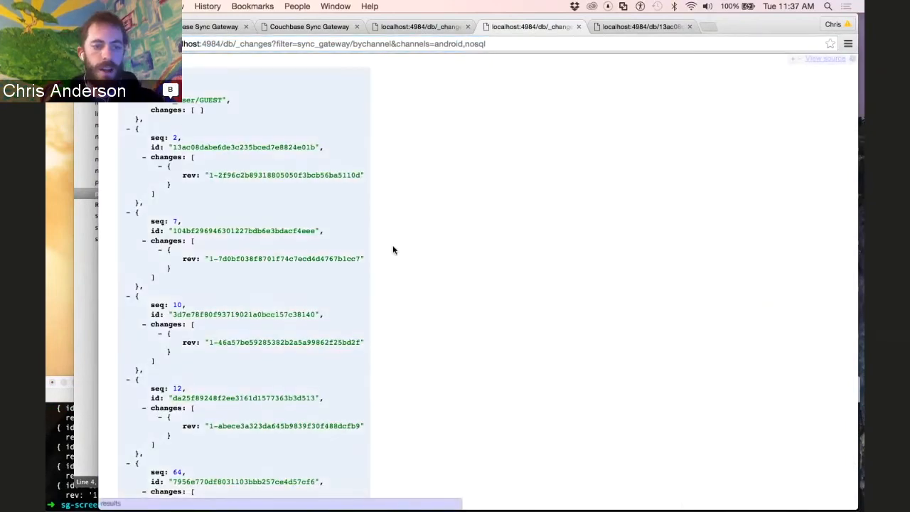
scroll(down, 3)
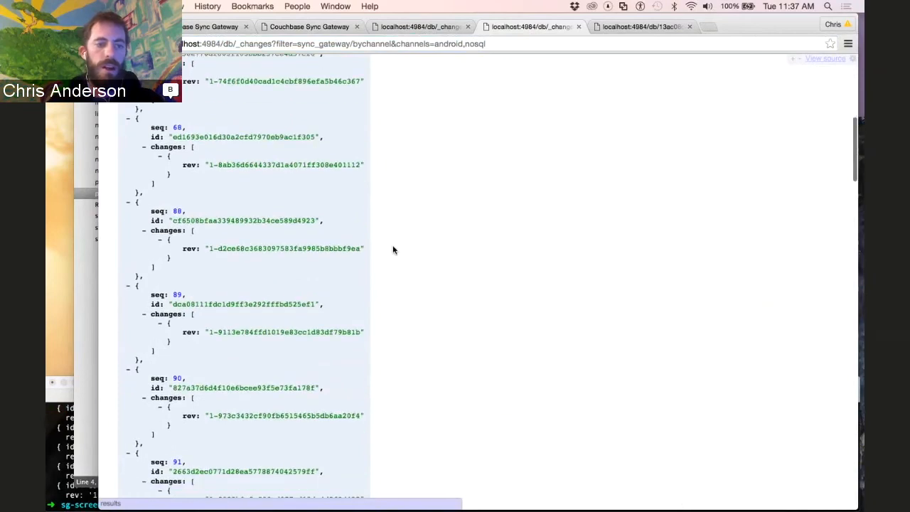
scroll(down, 3)
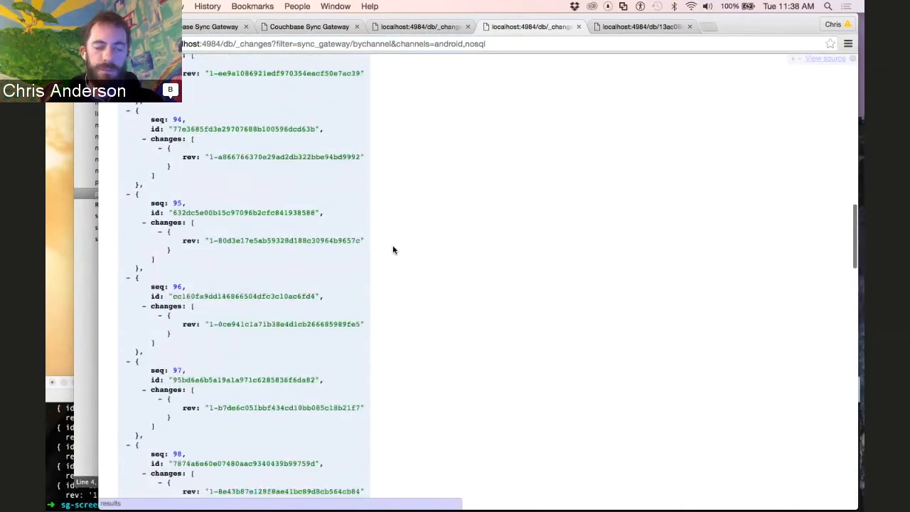
scroll(down, 3)
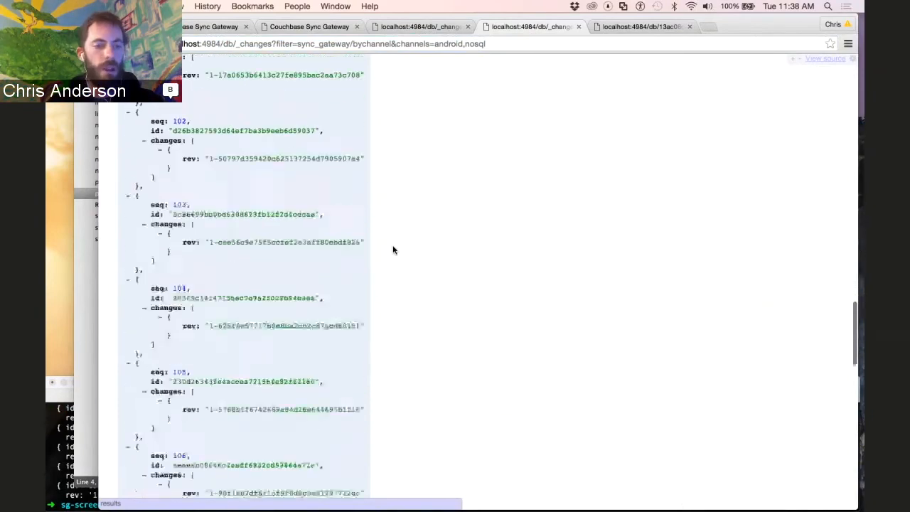
scroll(down, 3)
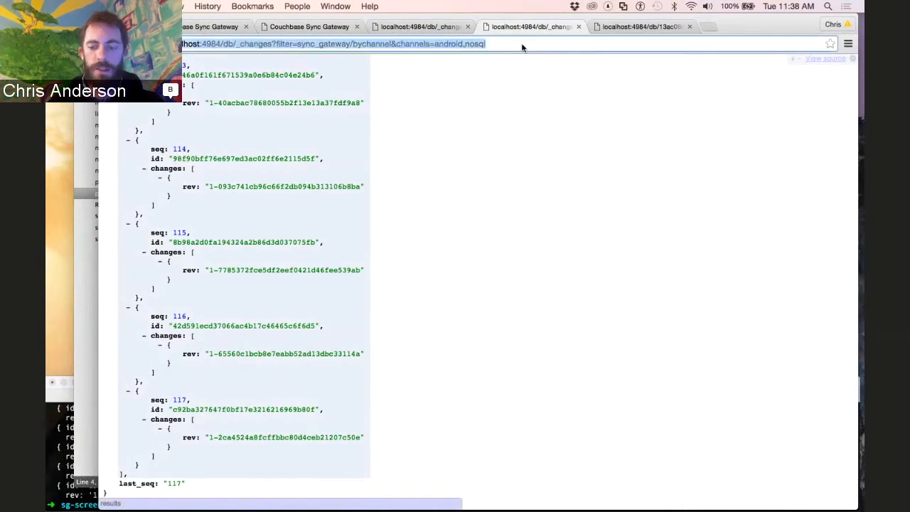
- Append &since=114 to the android,nosql changes feed URL
click(498, 43)
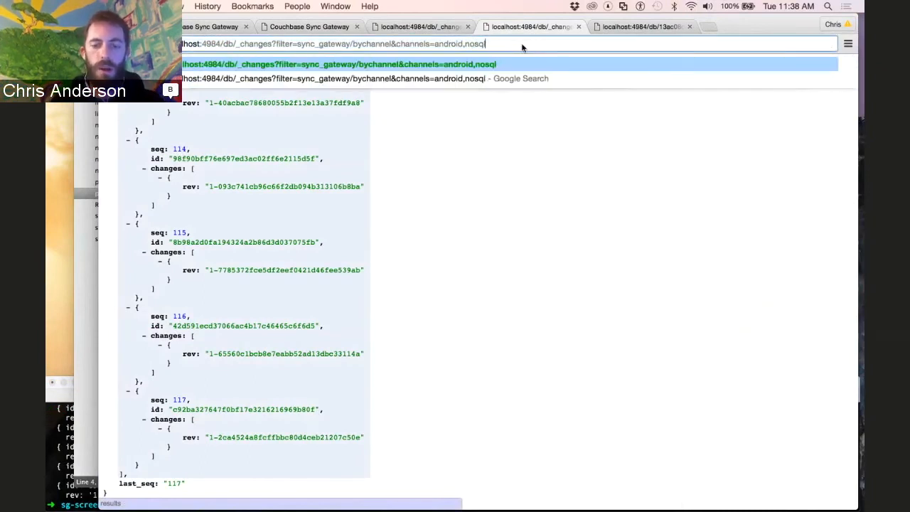
text(&since=)
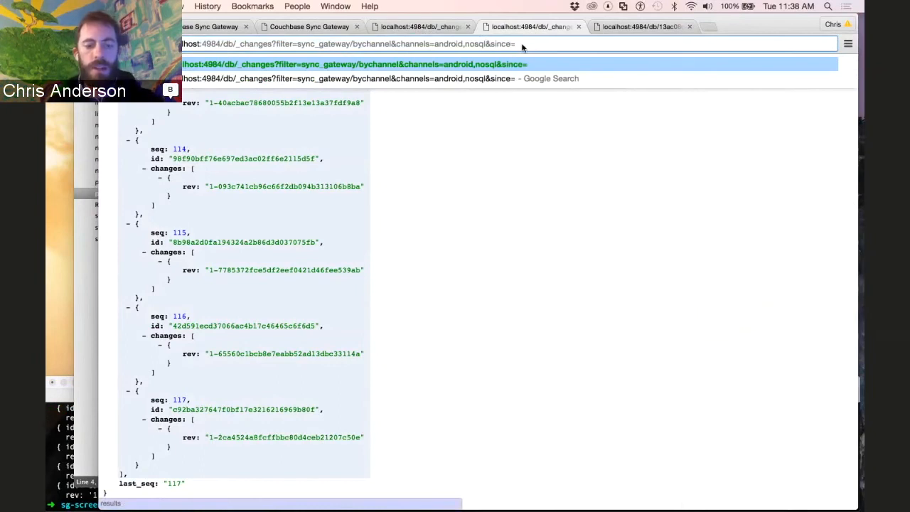
text(114)
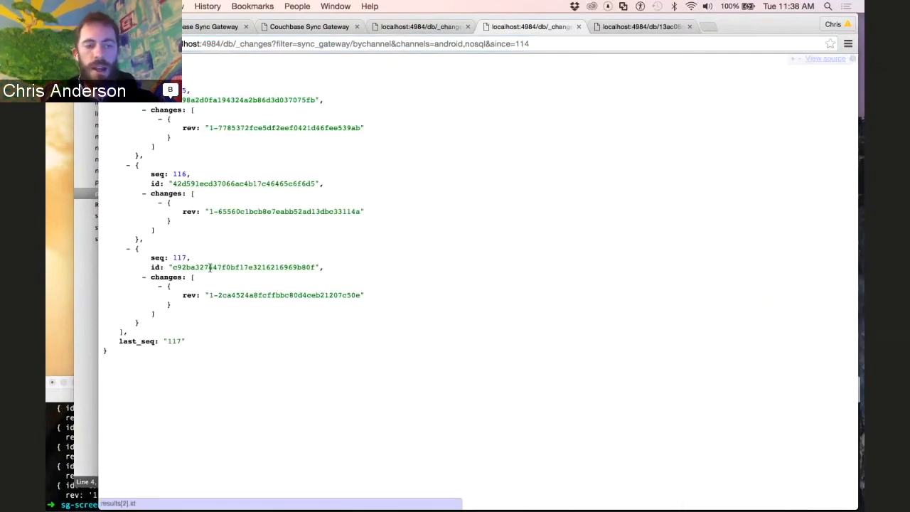
mouse_move(468, 222)
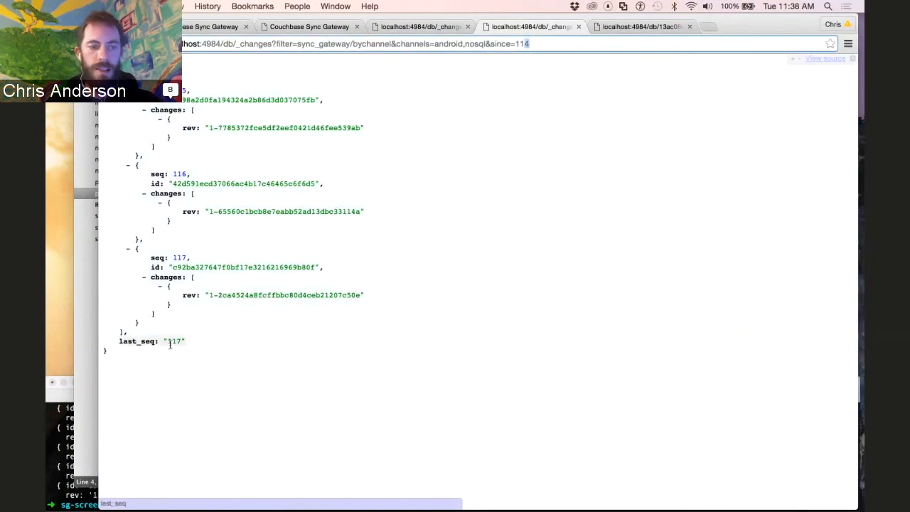
mouse_move(235, 317)
text(7)
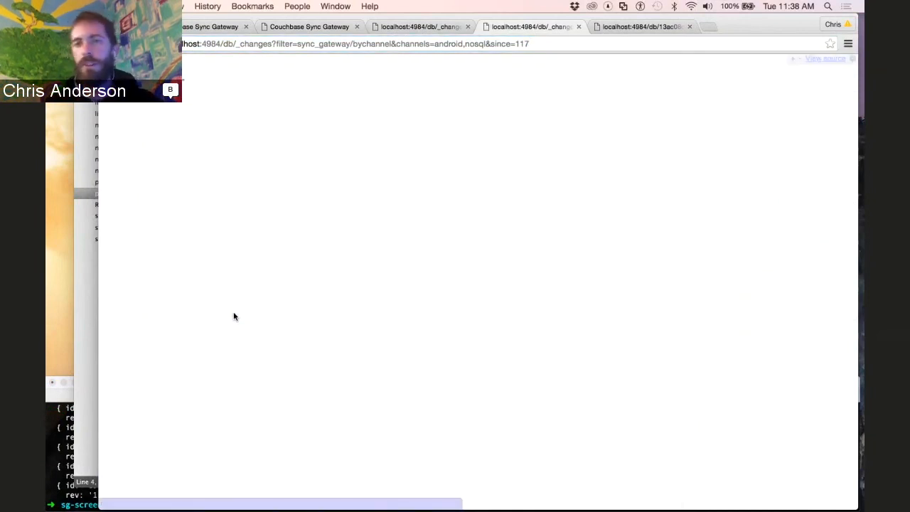
mouse_move(511, 90)
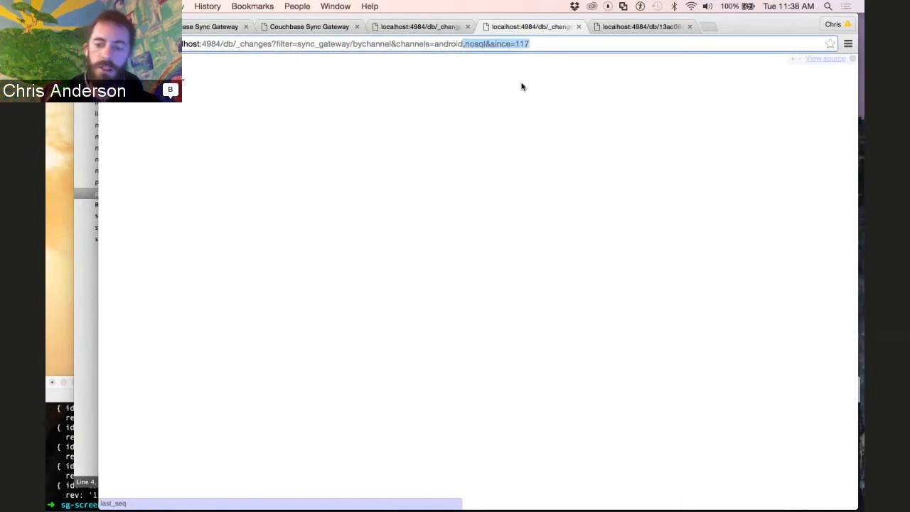
- Reload the android-only feed, then select the sequence 2 document id and the address text
key(Return)
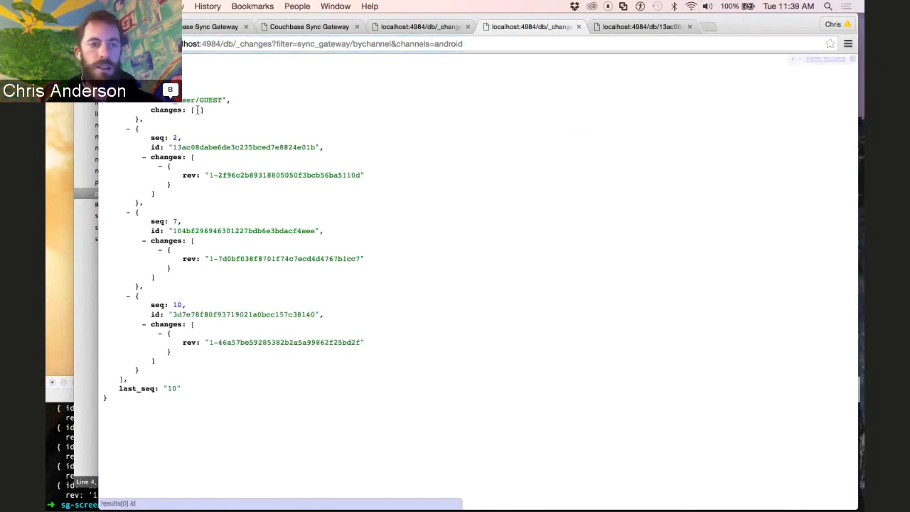
double_click(244, 147)
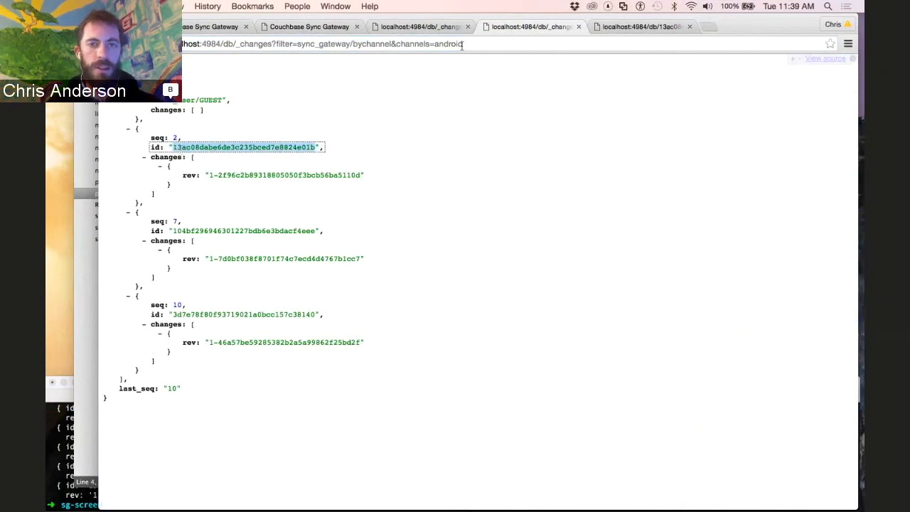
double_click(448, 44)
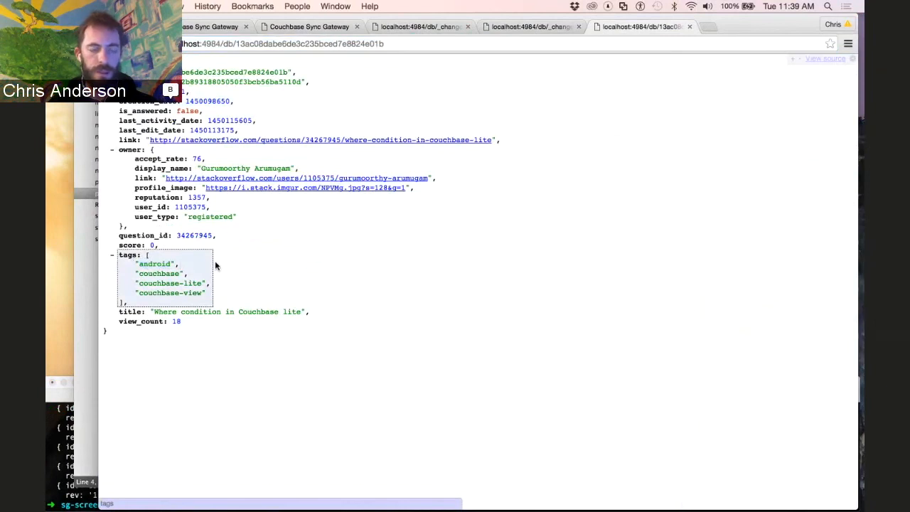
mouse_move(256, 258)
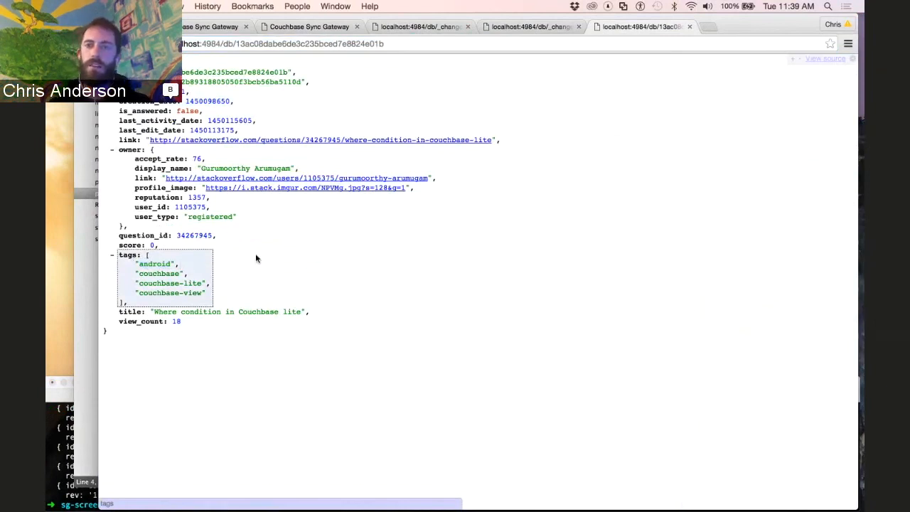